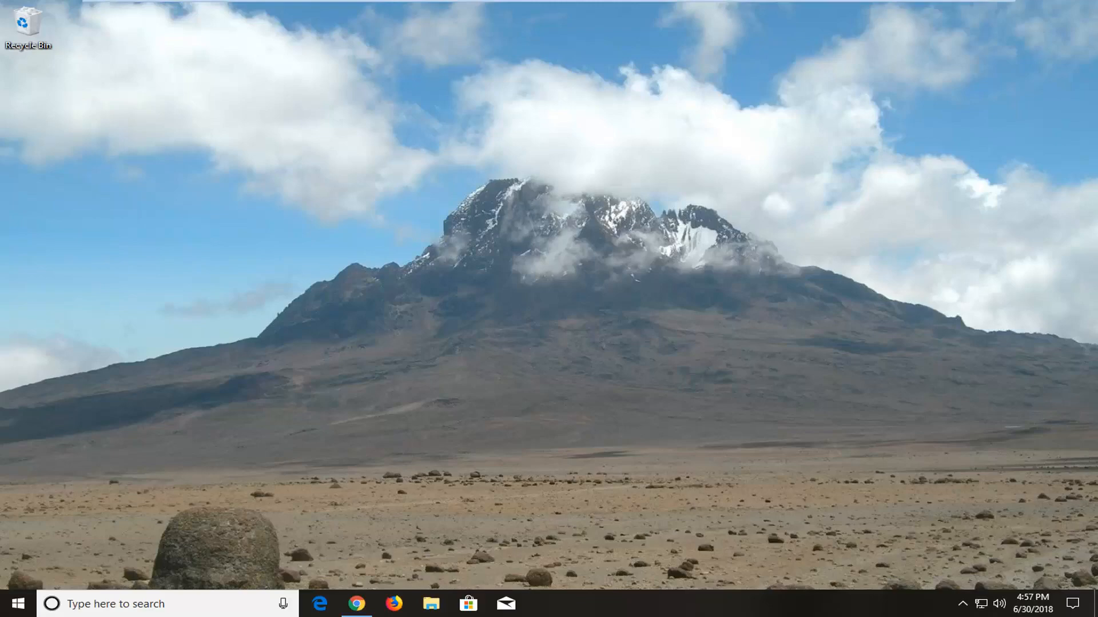
Launch the Run dialog by searching 'run' from the Start menu.
{"action": "left_click", "coordinate": [12, 604]}
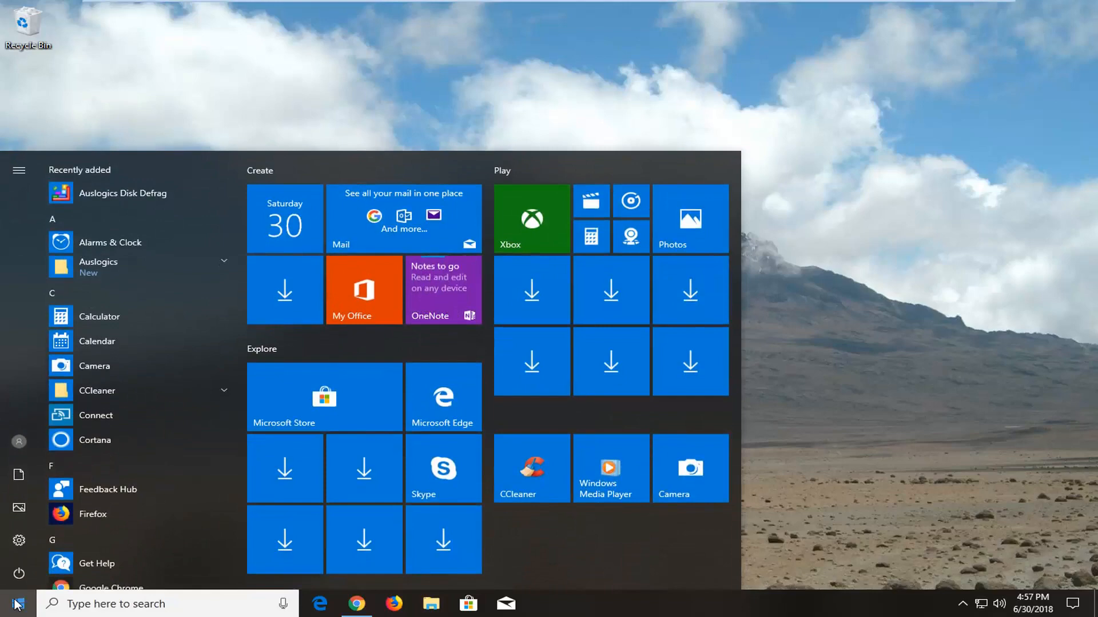
{"action": "type", "text": "run"}
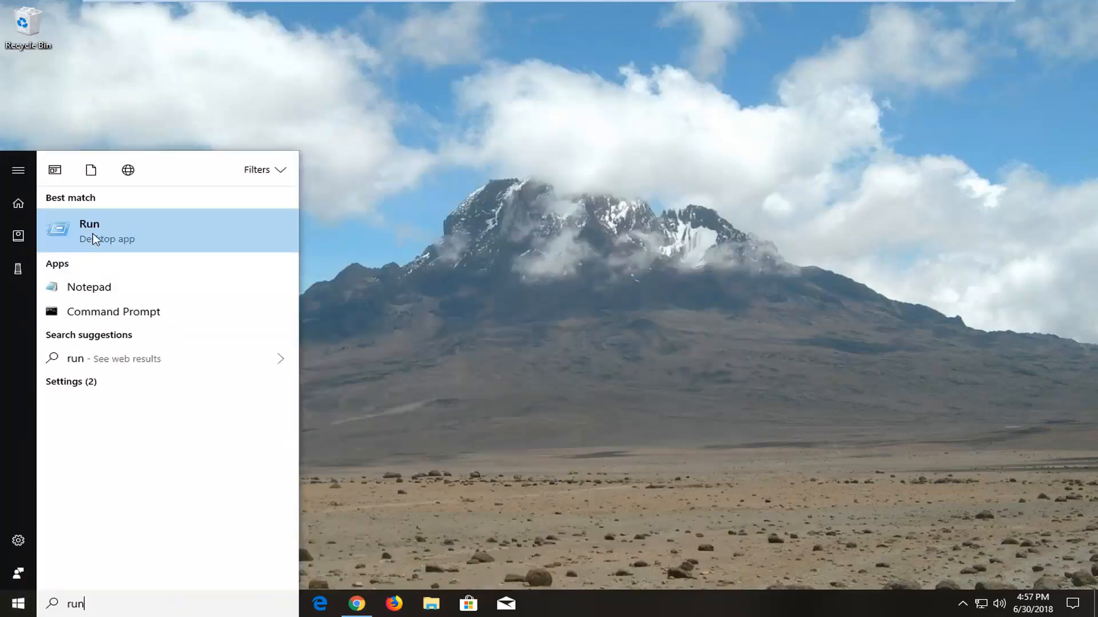
{"action": "left_click", "coordinate": [90, 231]}
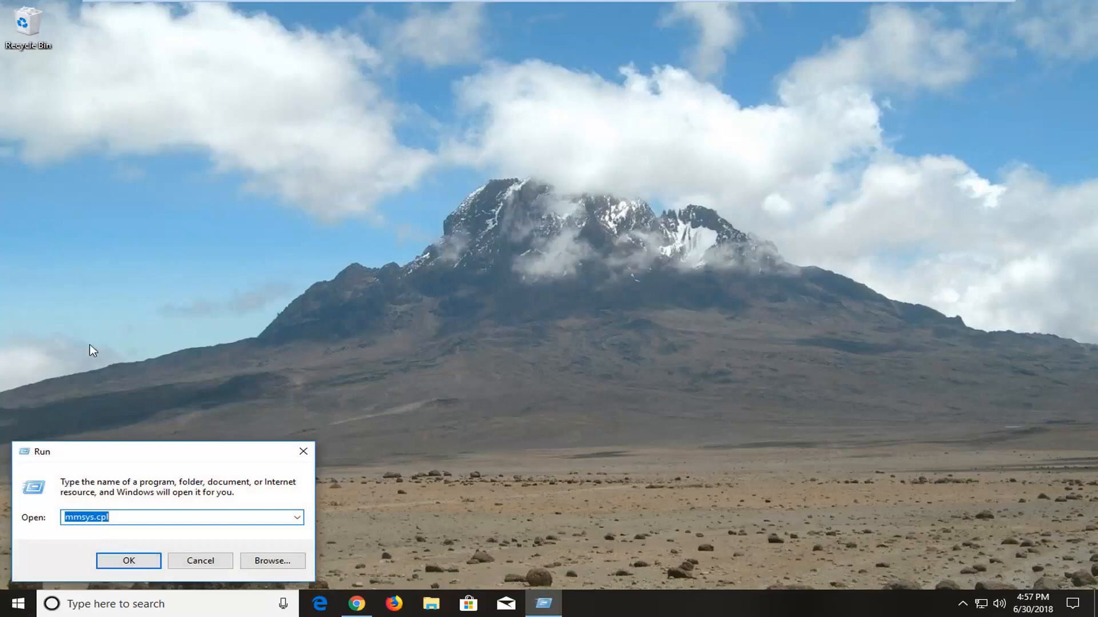
Run the 'control' command to open Control Panel in category view.
{"action": "type", "text": "control"}
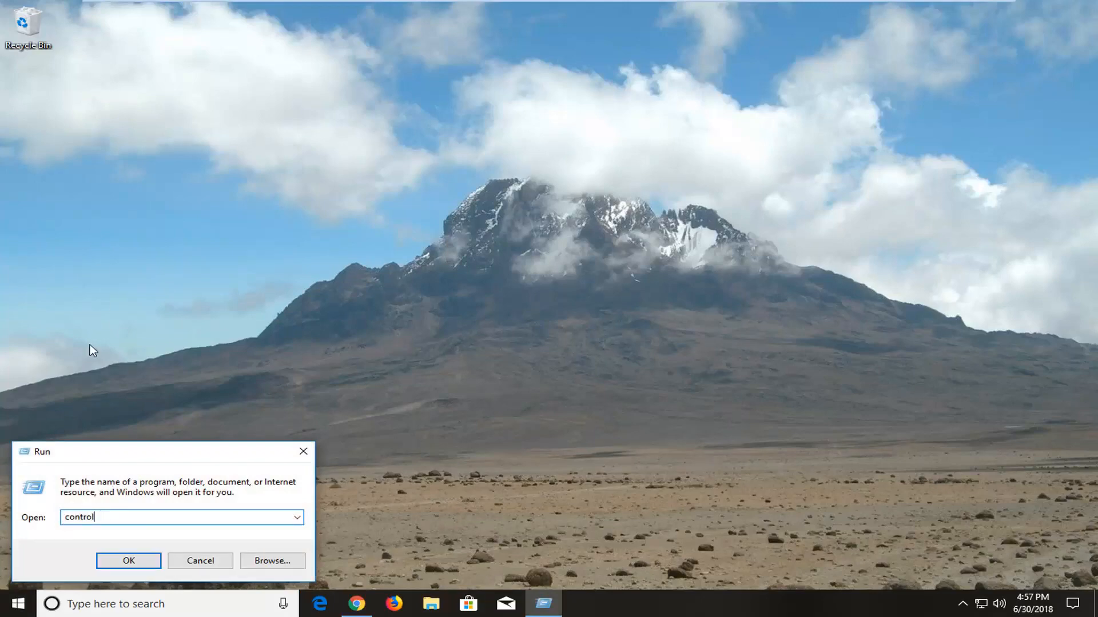
{"action": "left_click", "coordinate": [128, 561]}
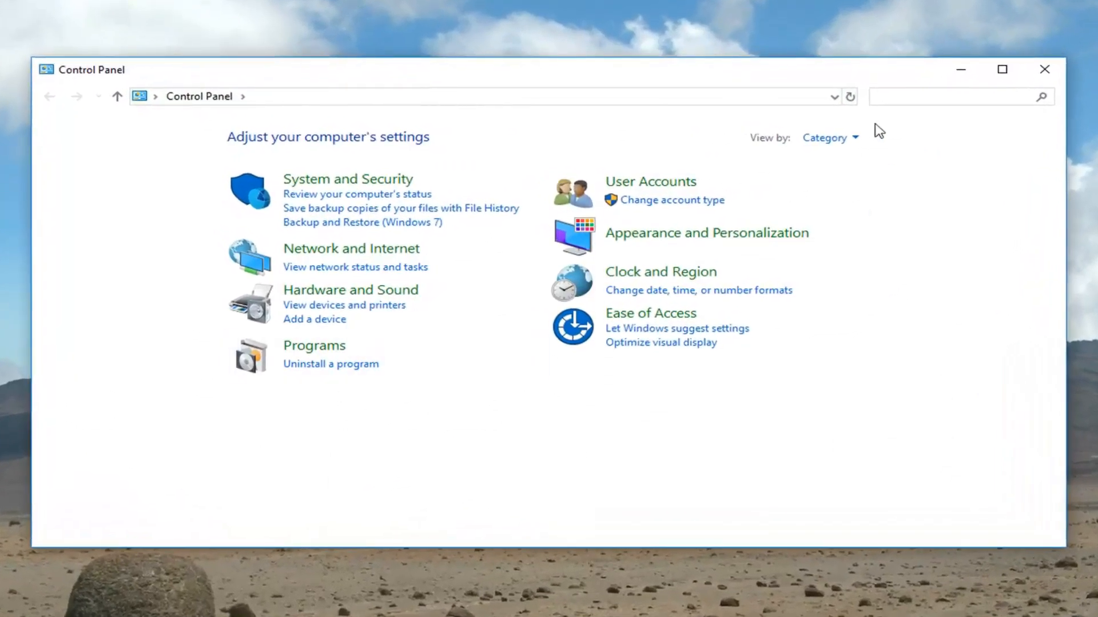
Switch the Control Panel view from Category to Large icons.
{"action": "left_click", "coordinate": [830, 137]}
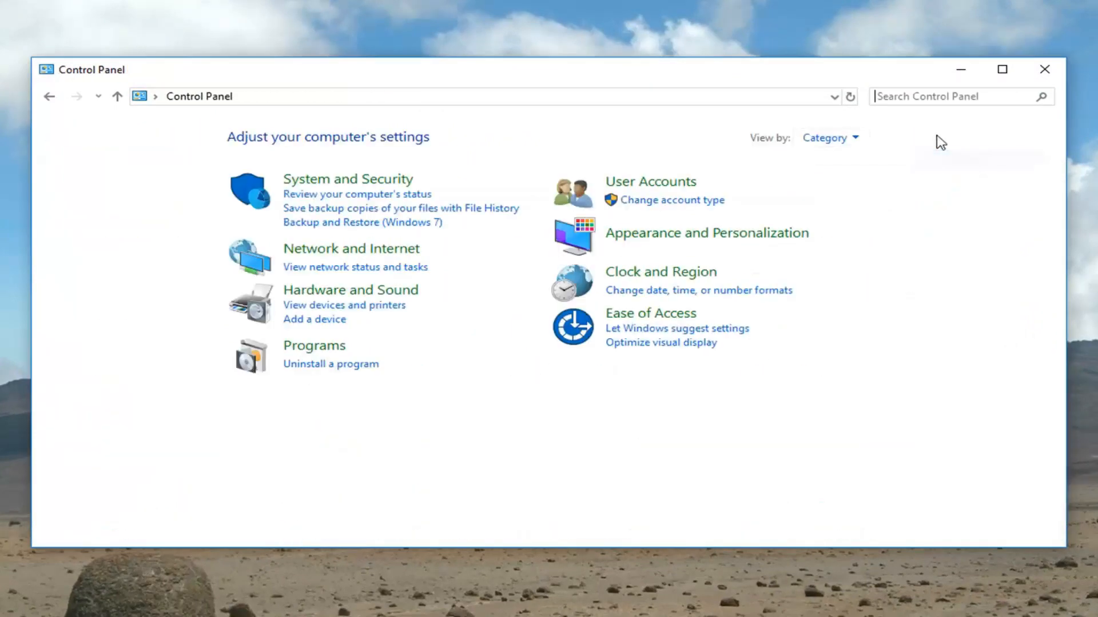
{"action": "left_click", "coordinate": [827, 138]}
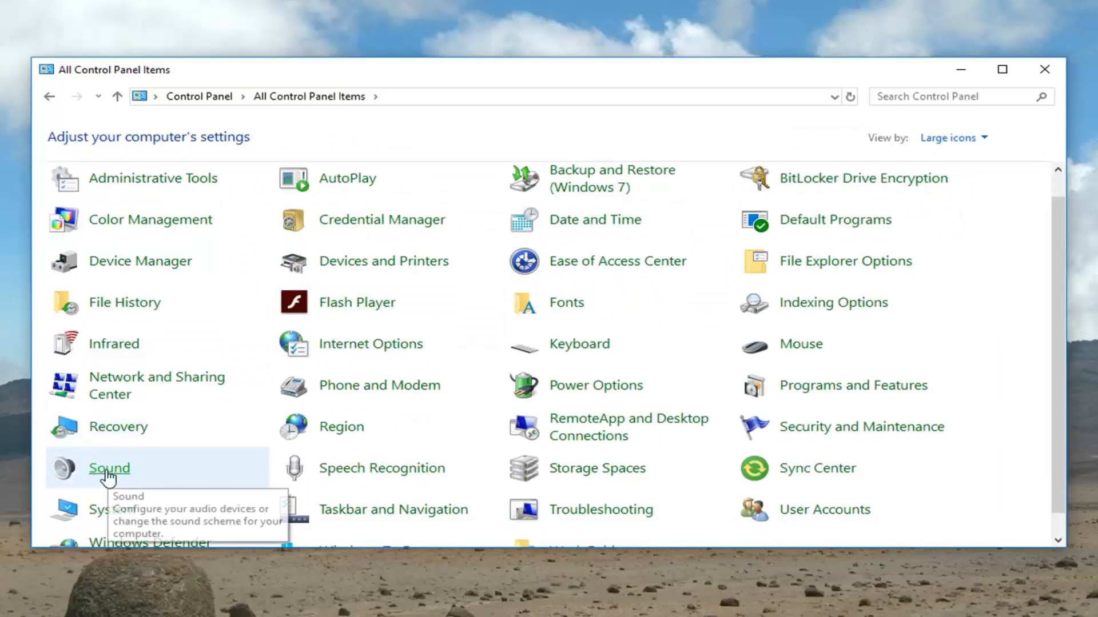
Create a desktop shortcut for the Sound item and accept placing it on the desktop.
{"action": "right_click", "coordinate": [109, 468]}
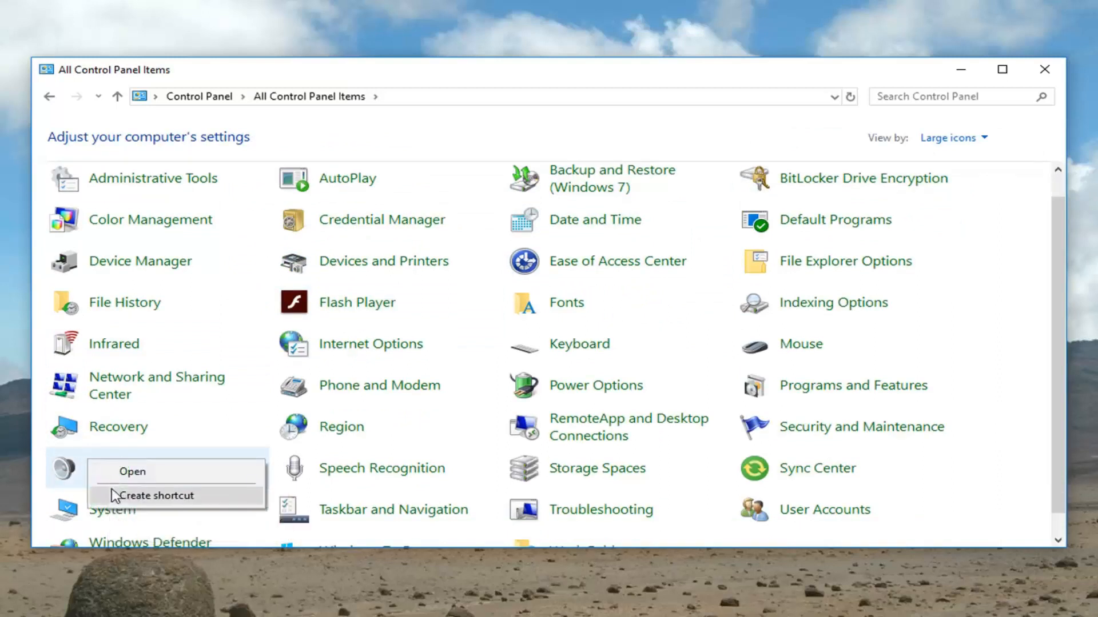
{"action": "left_click", "coordinate": [158, 496]}
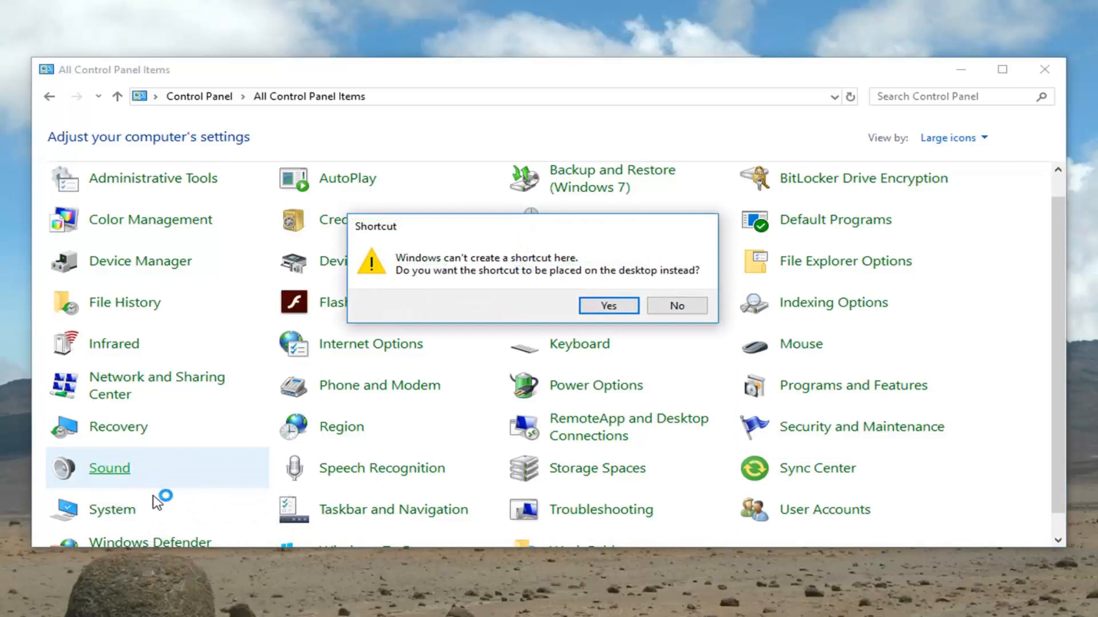
{"action": "mouse_move", "coordinate": [551, 283]}
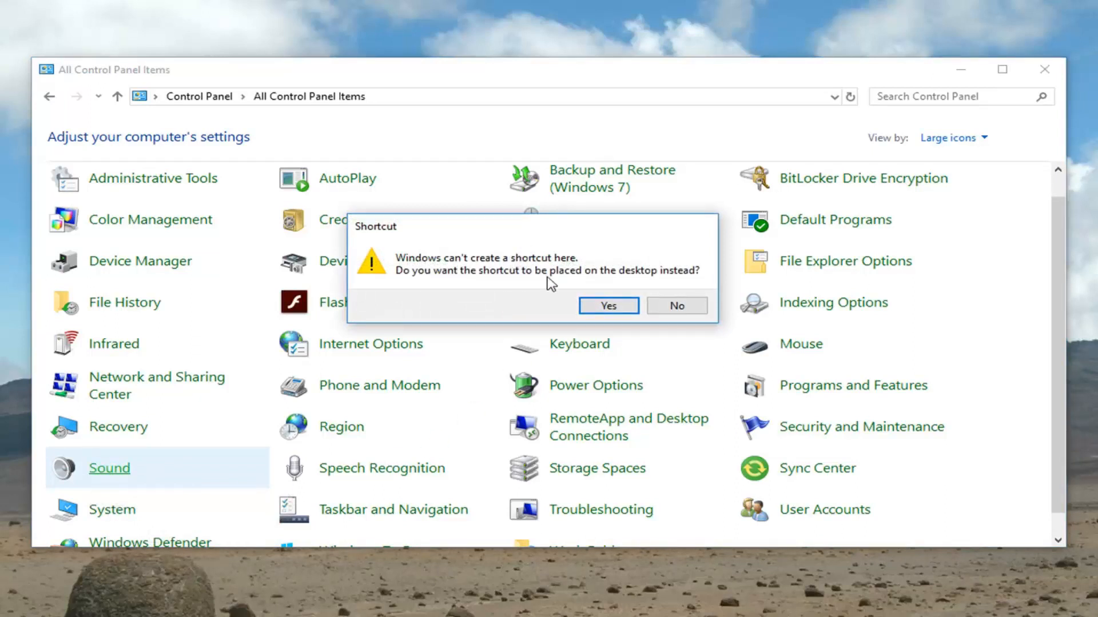
{"action": "mouse_move", "coordinate": [643, 280]}
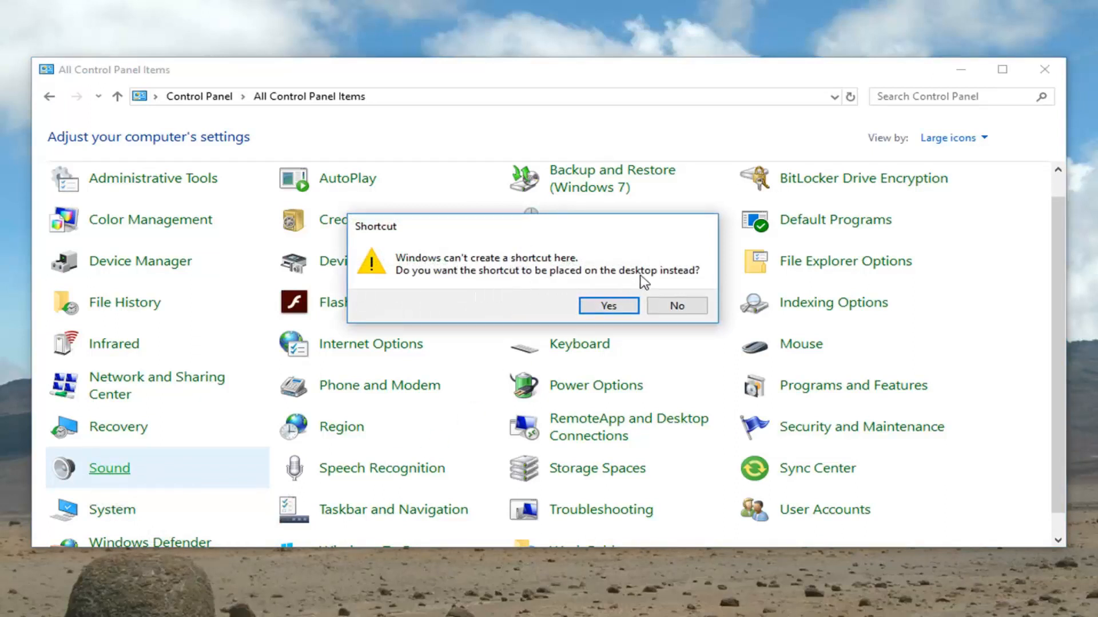
{"action": "left_click", "coordinate": [675, 305]}
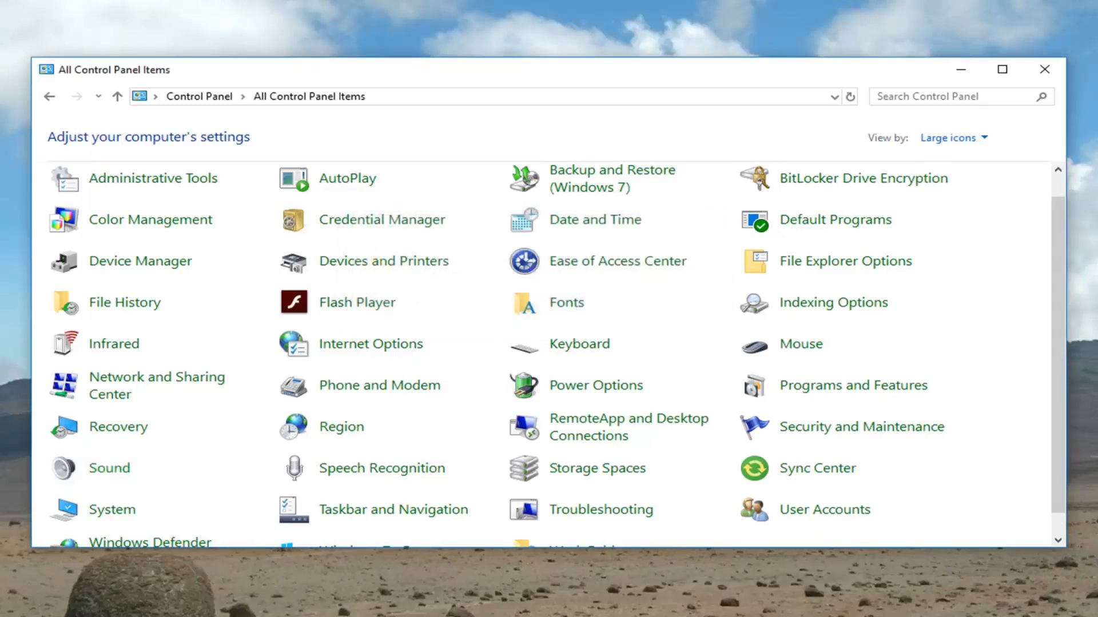
{"action": "mouse_move", "coordinate": [62, 365]}
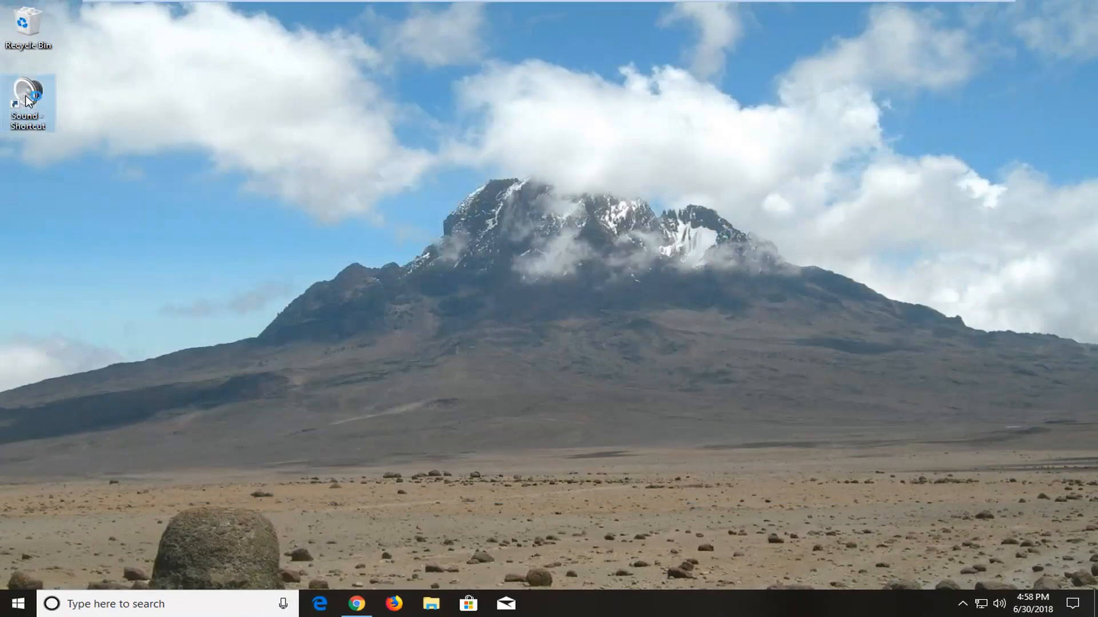
{"action": "double_click", "coordinate": [27, 97]}
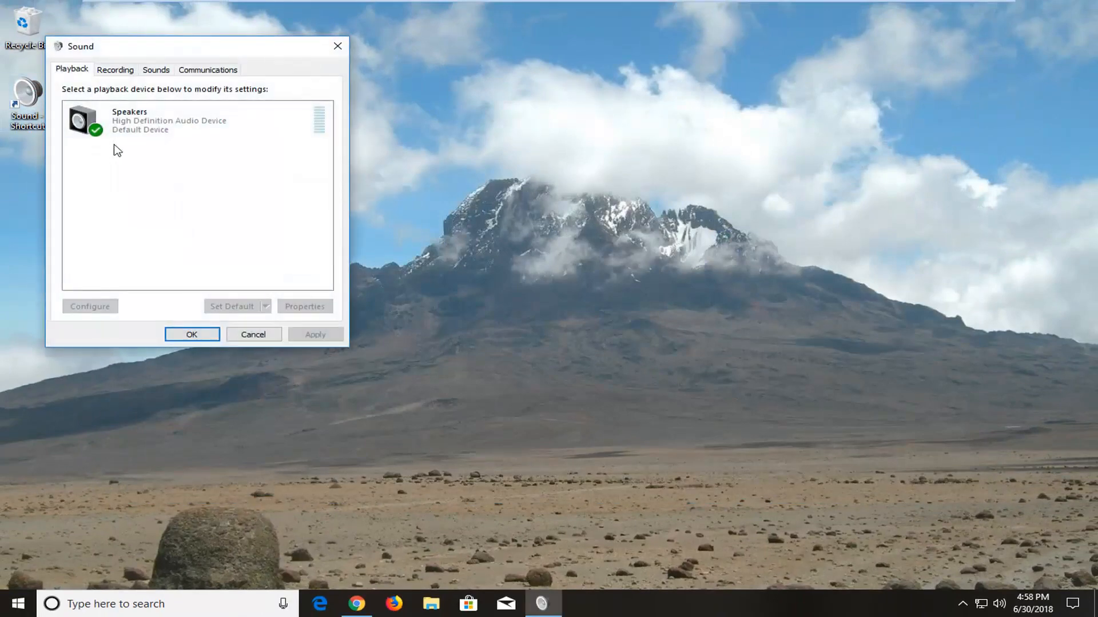
{"action": "left_click", "coordinate": [115, 69]}
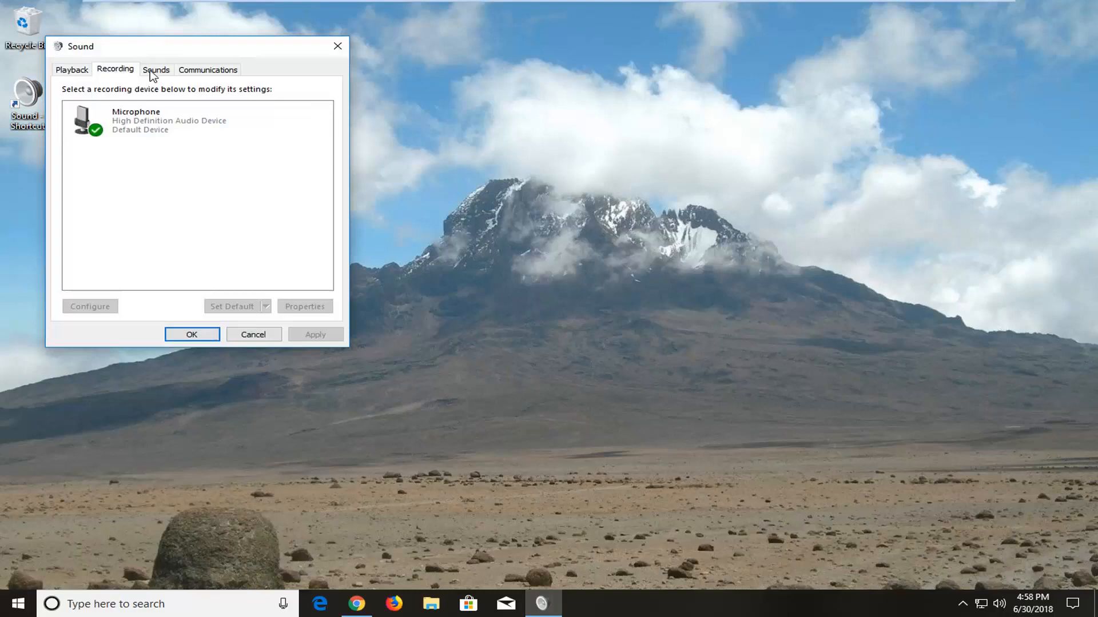
{"action": "left_click", "coordinate": [192, 334]}
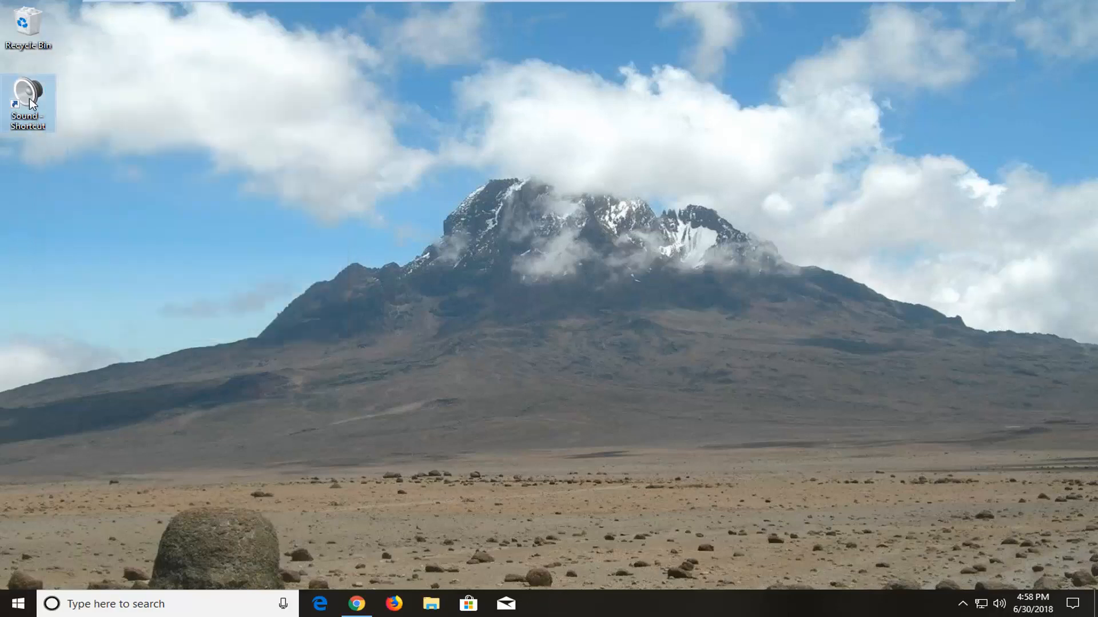